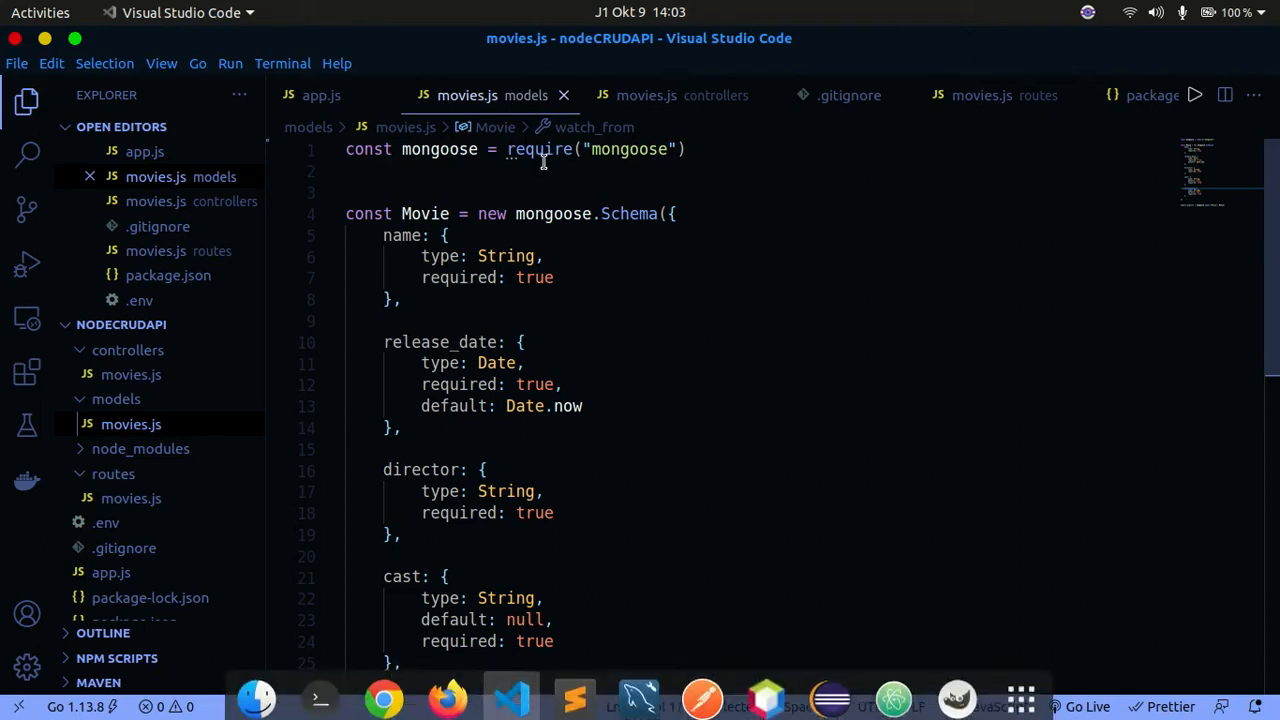
Run npm i cors in the nodeCRUDAPI project folder from the terminal
click(318, 696)
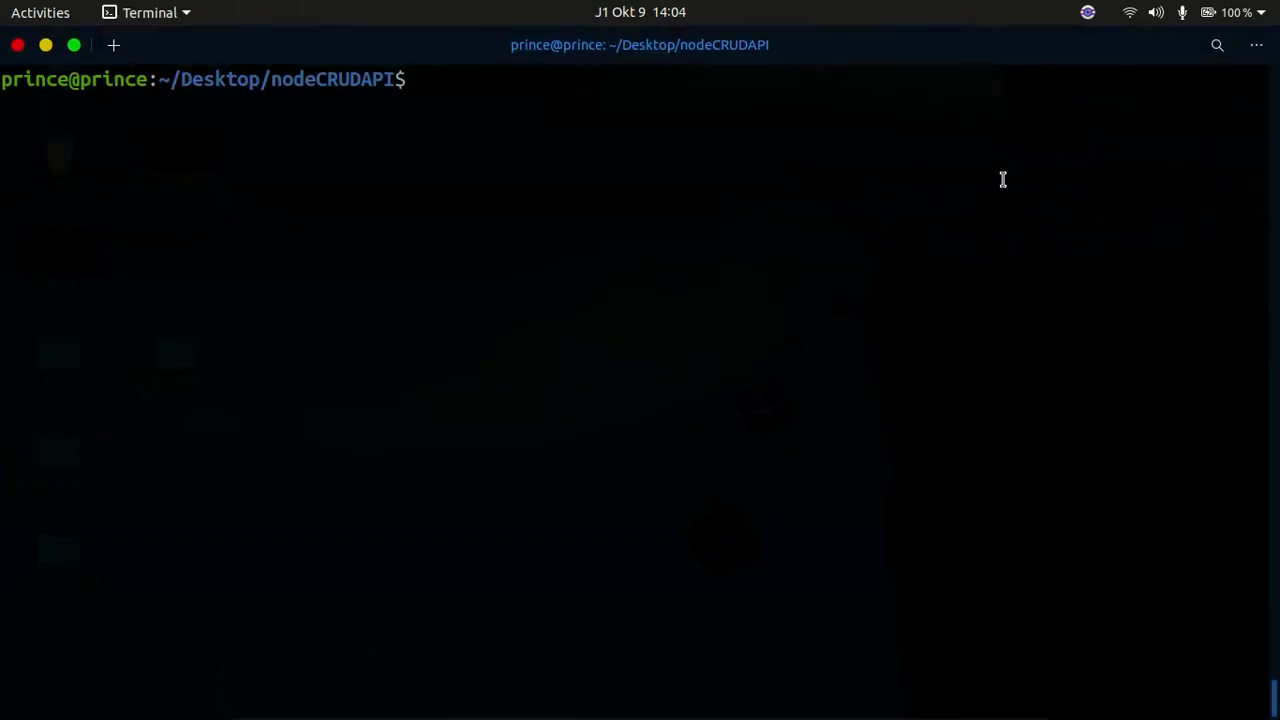
text(npm i)
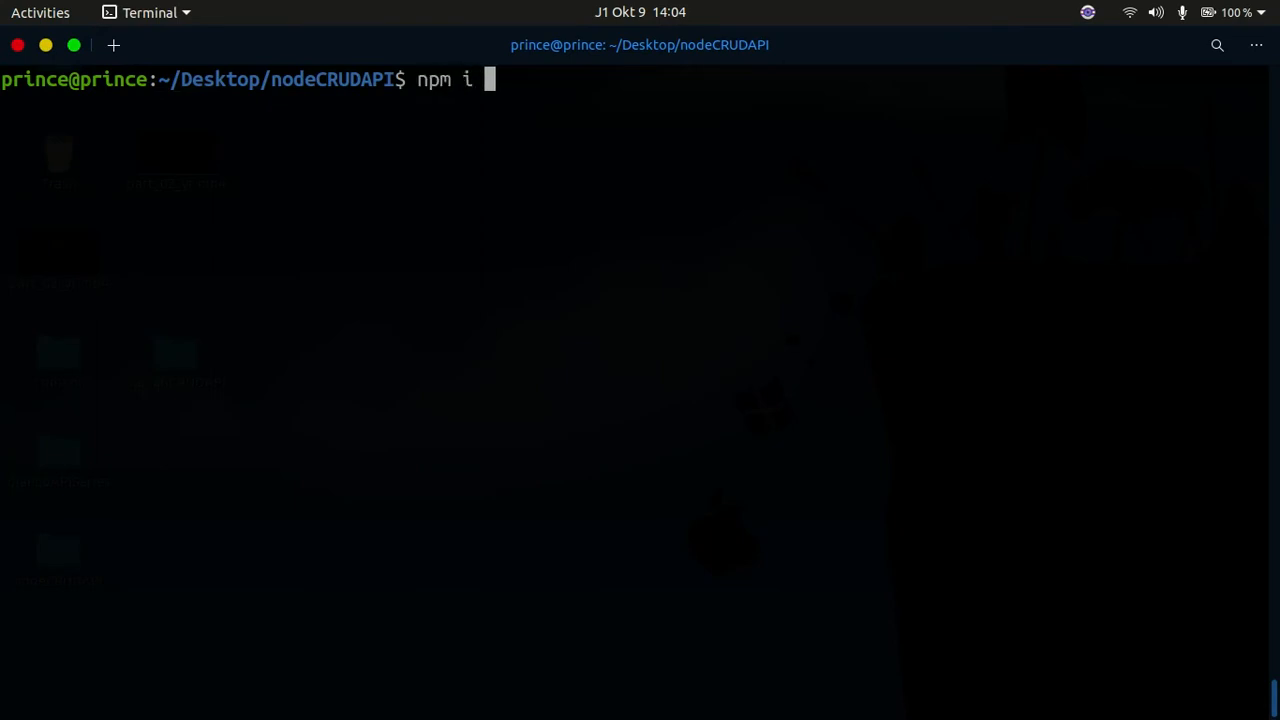
text(cors)
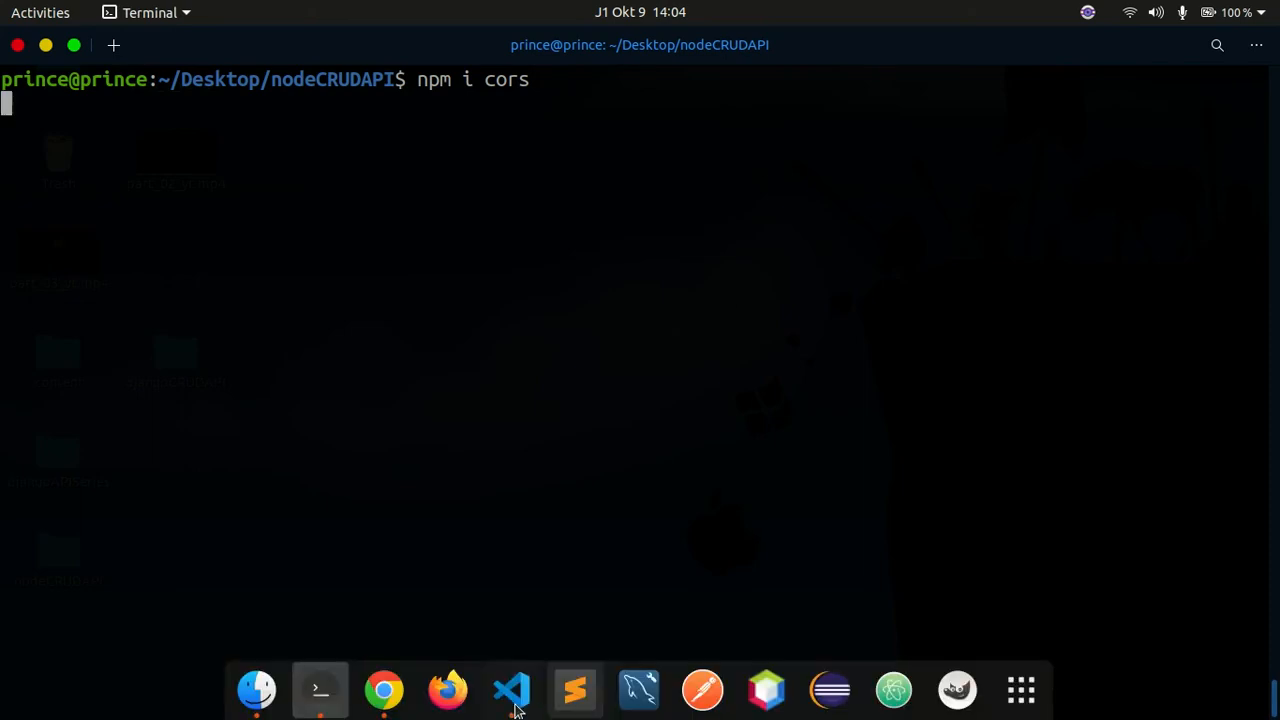
Bring app.js up in the editor, checking the terminal install along the way
click(512, 688)
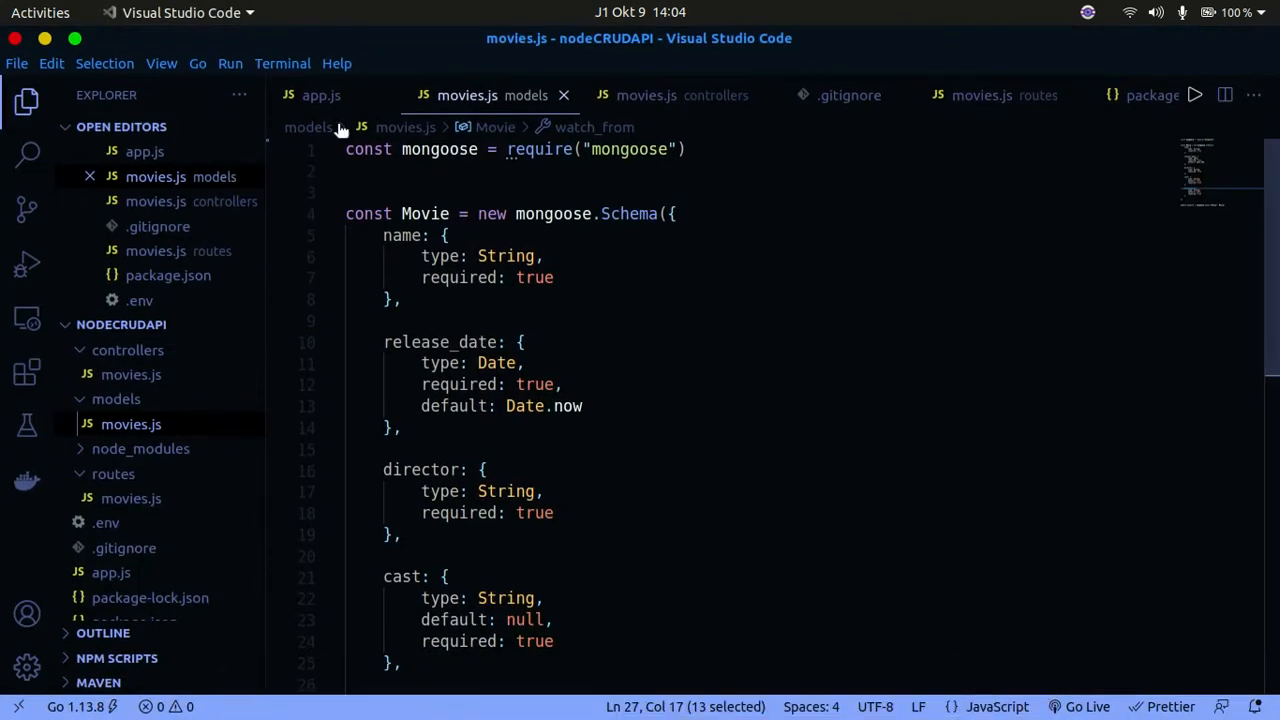
click(320, 96)
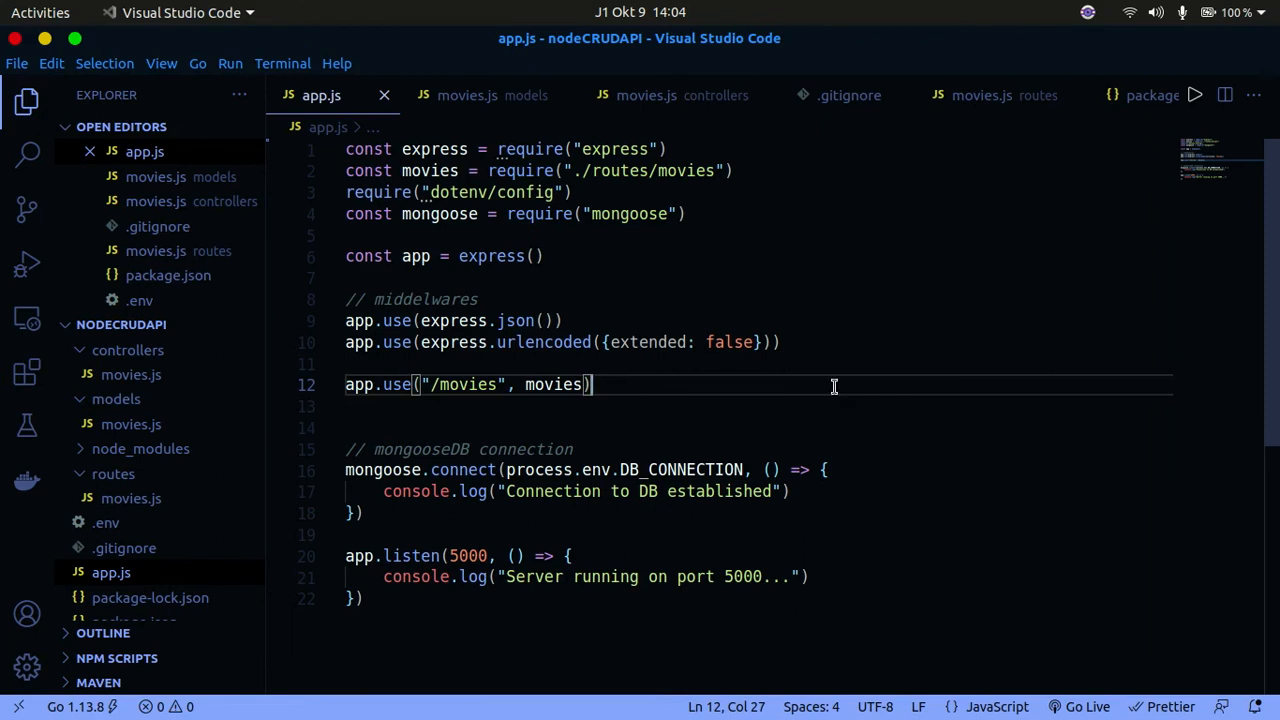
click(320, 688)
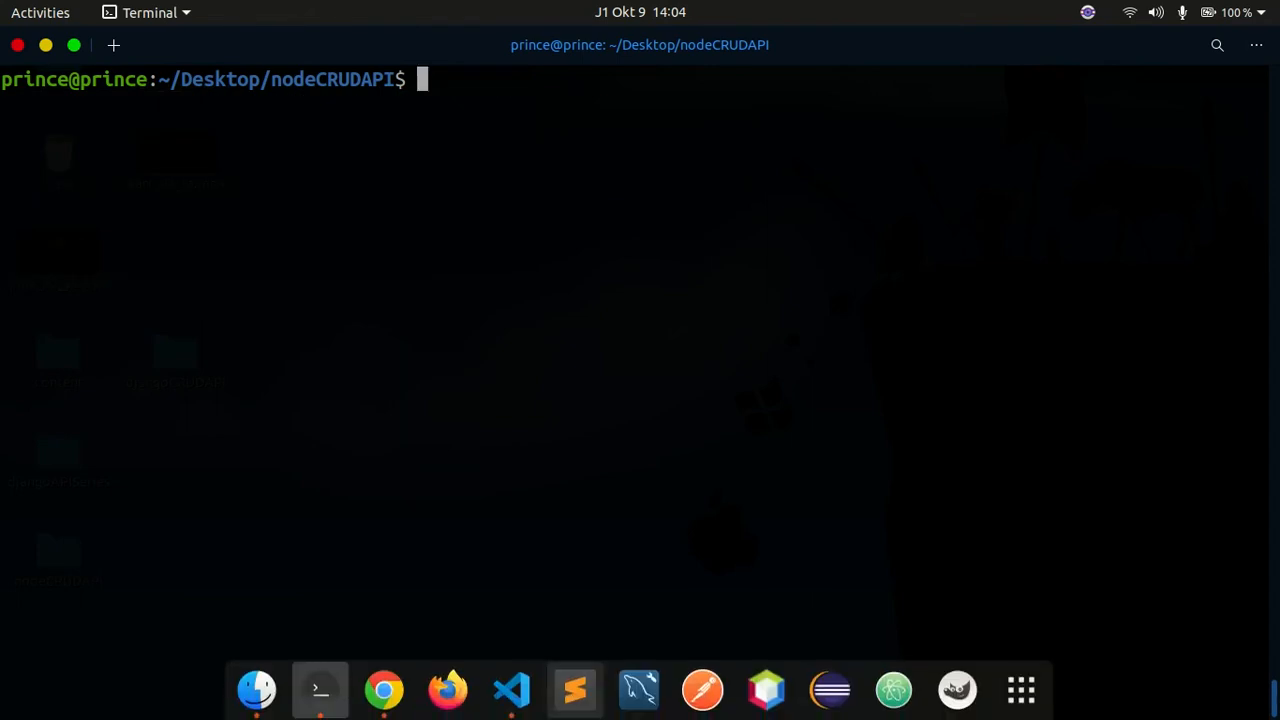
click(512, 688)
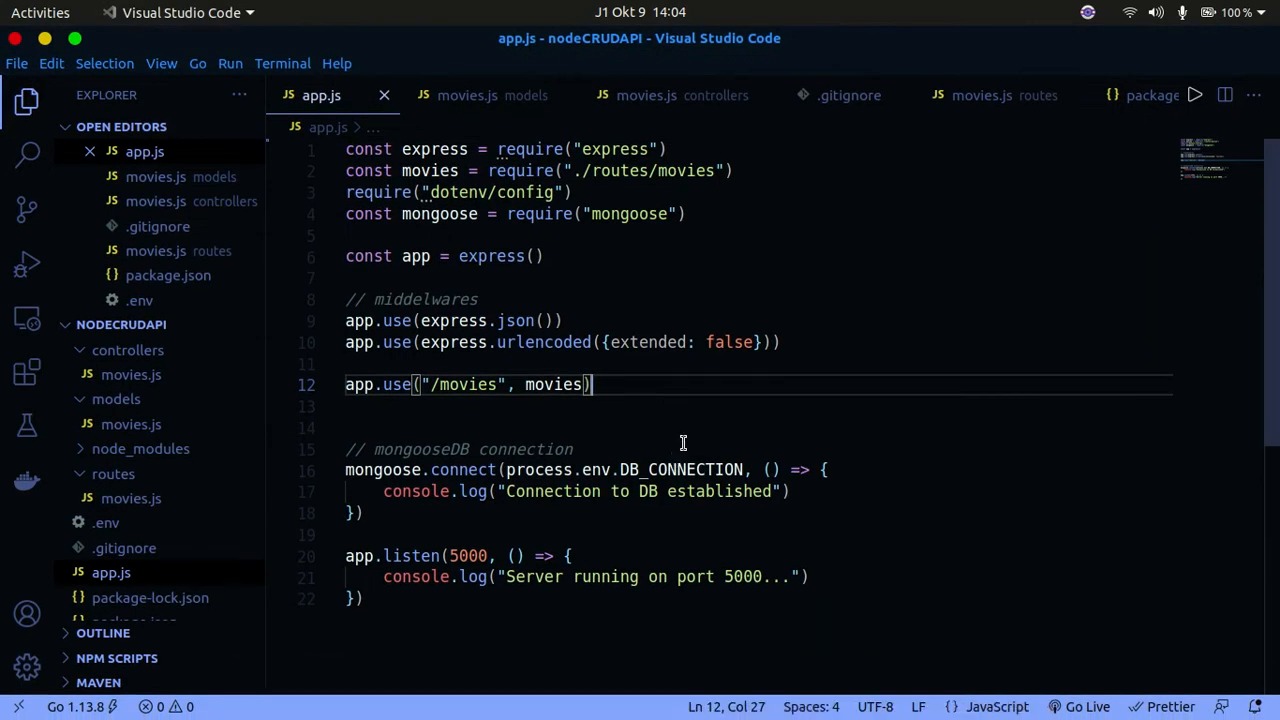
Add const cors = require("cors") below the mongoose import
key(Enter)
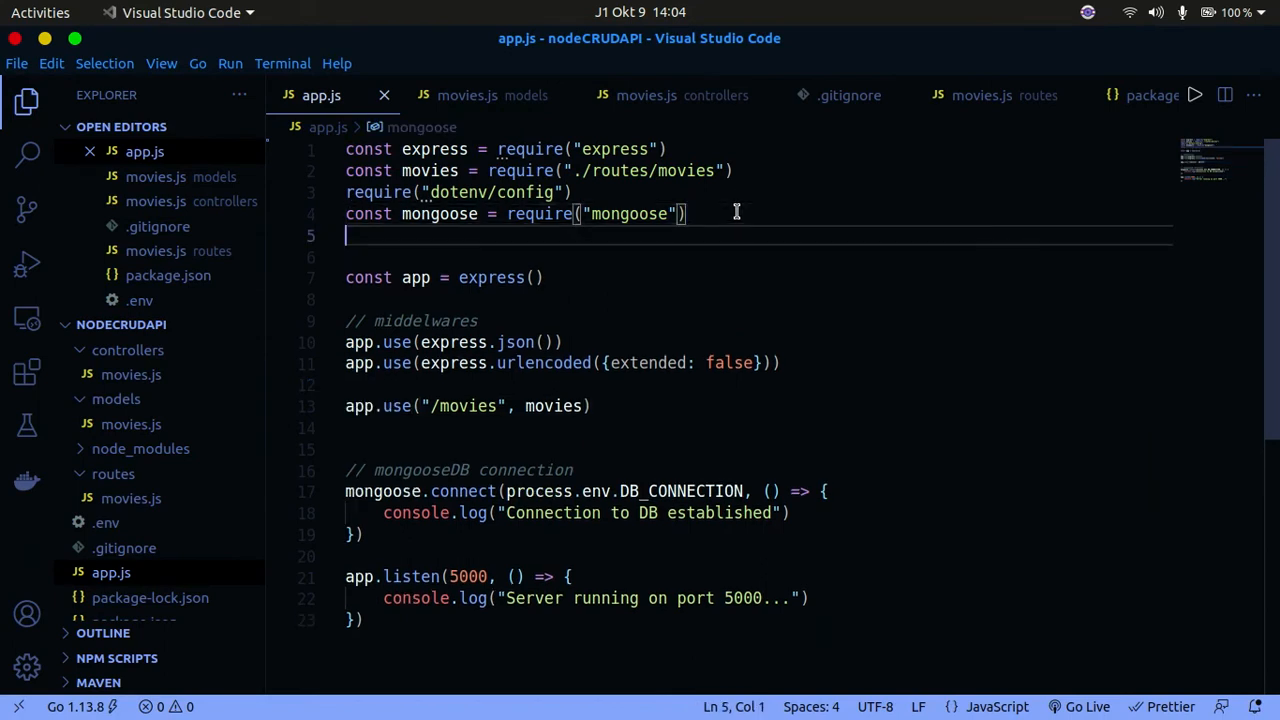
text(c)
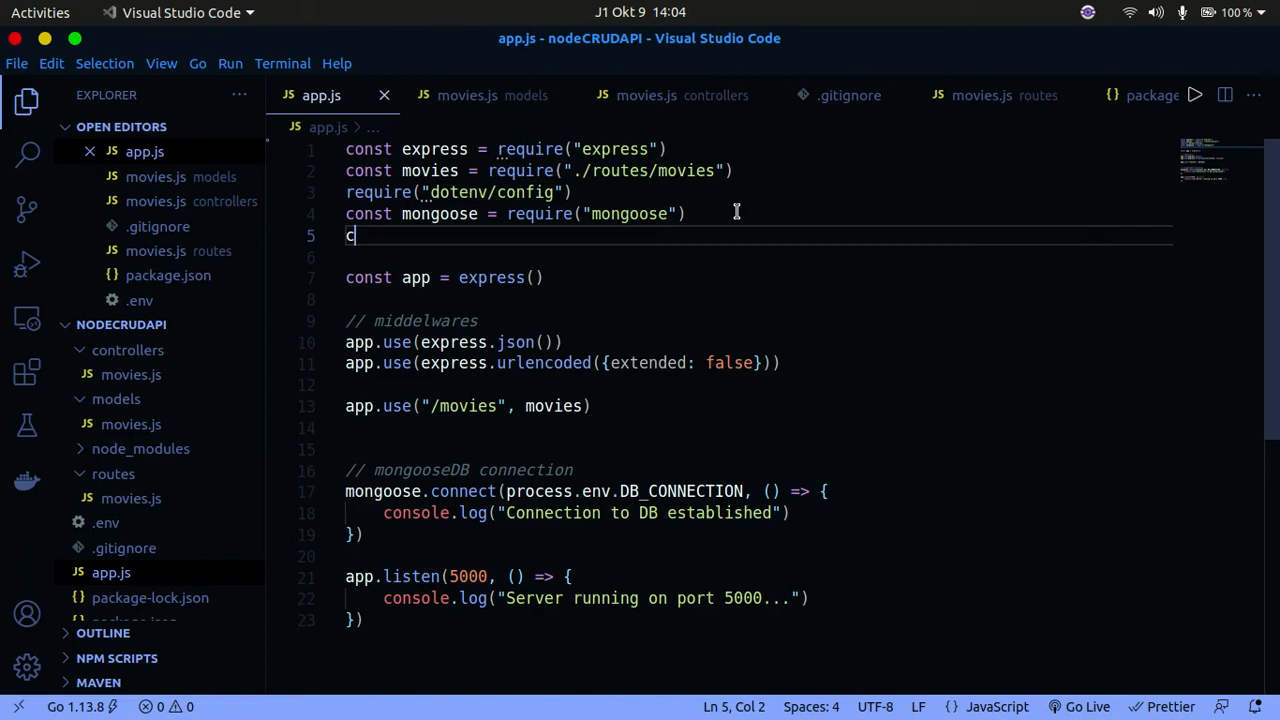
text(onst)
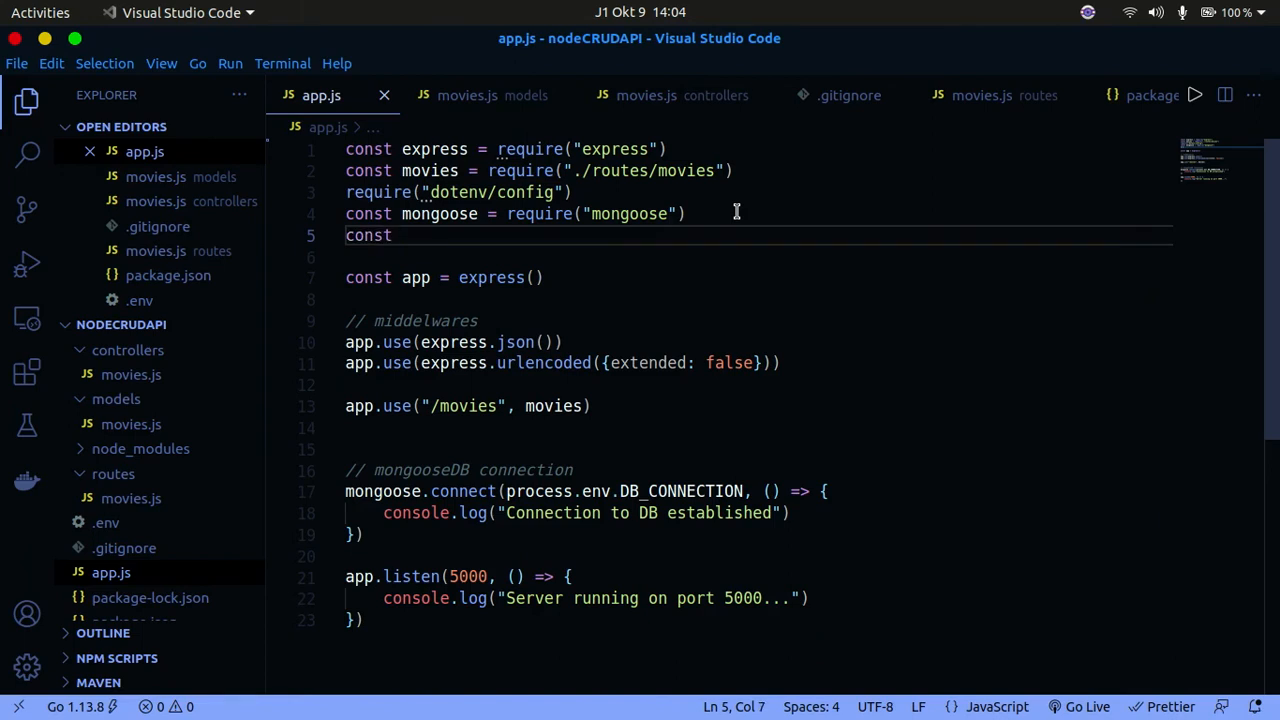
text(cors = req)
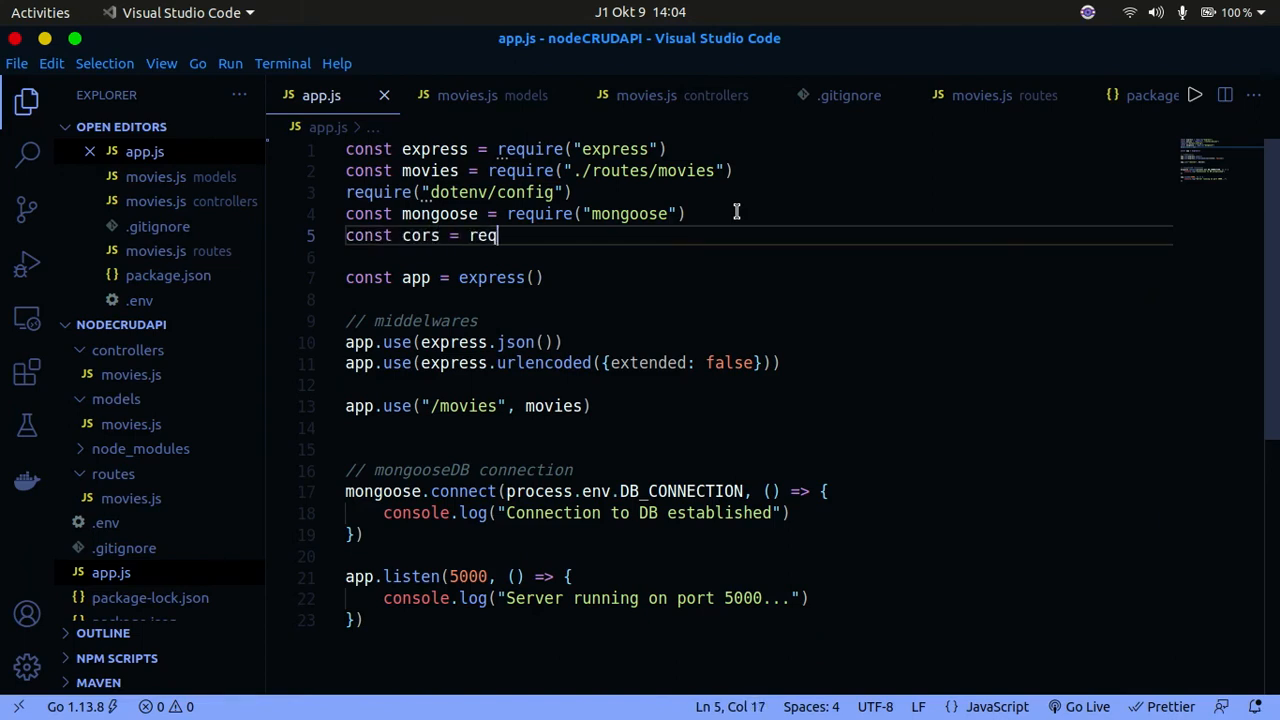
text(uire("cores"))
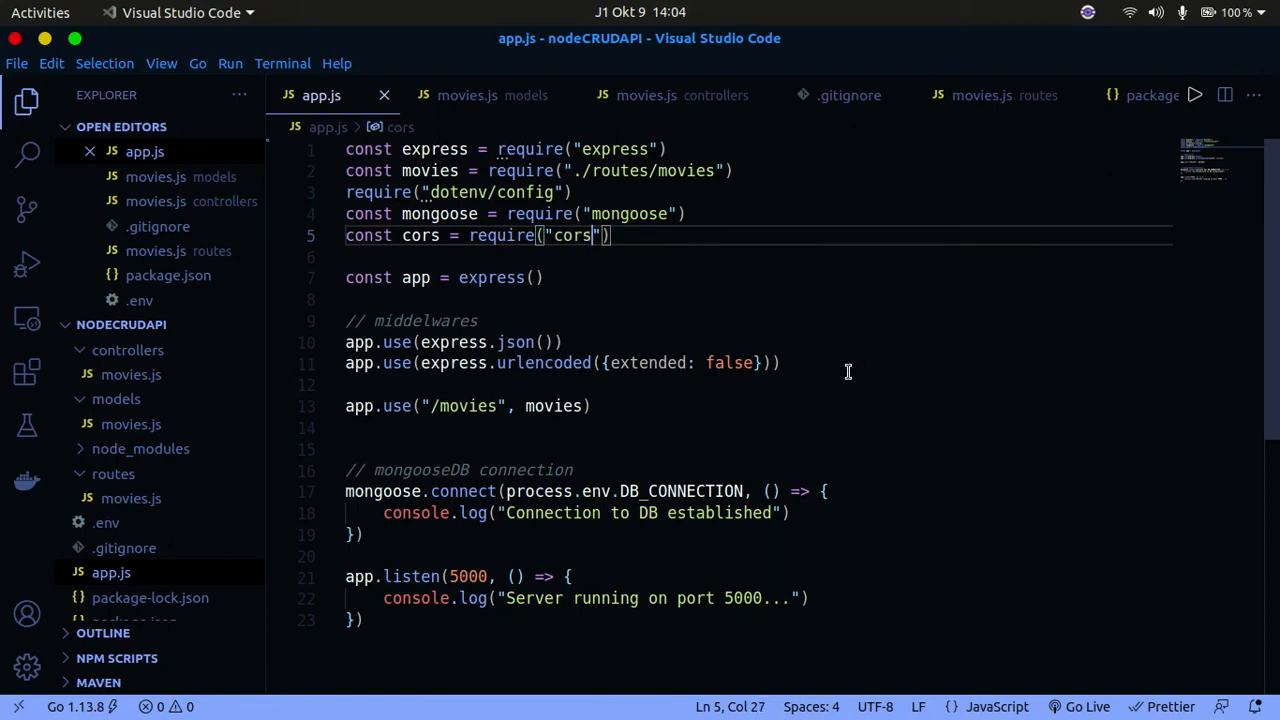
Register app.use(cors()) with the existing middlewares before the movies route
text(app)
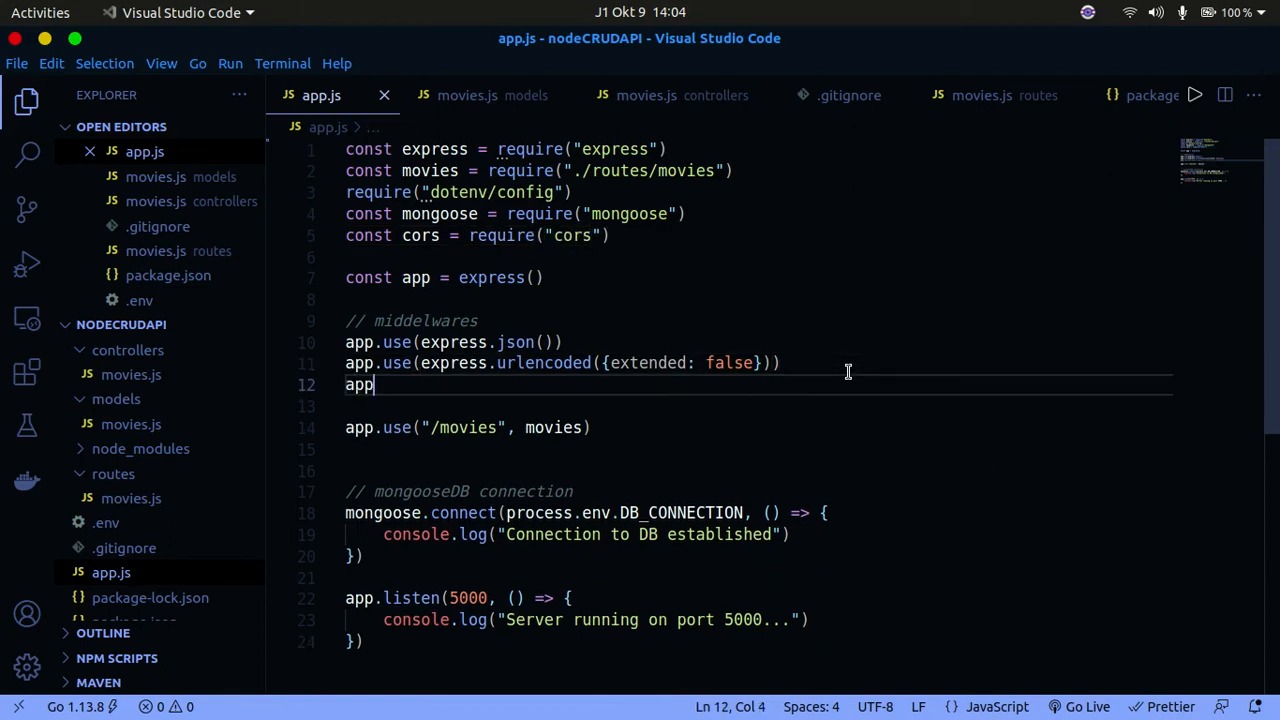
text(.use(cors))
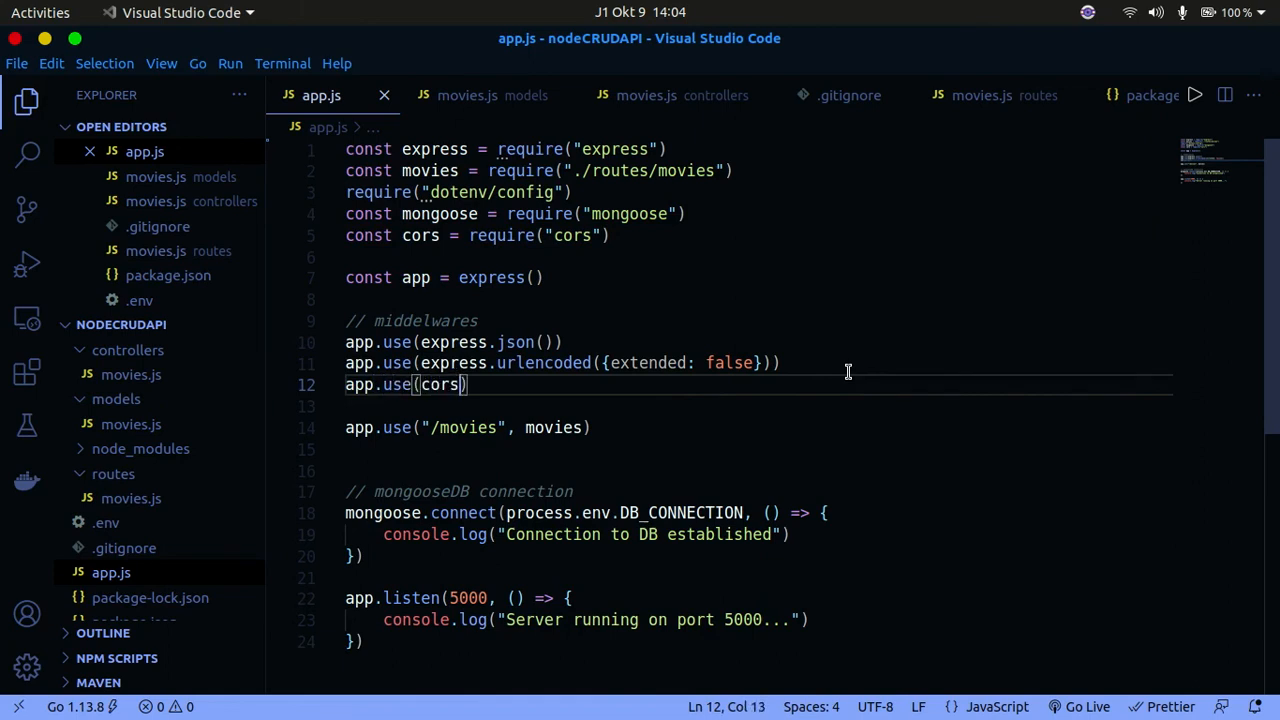
text(())
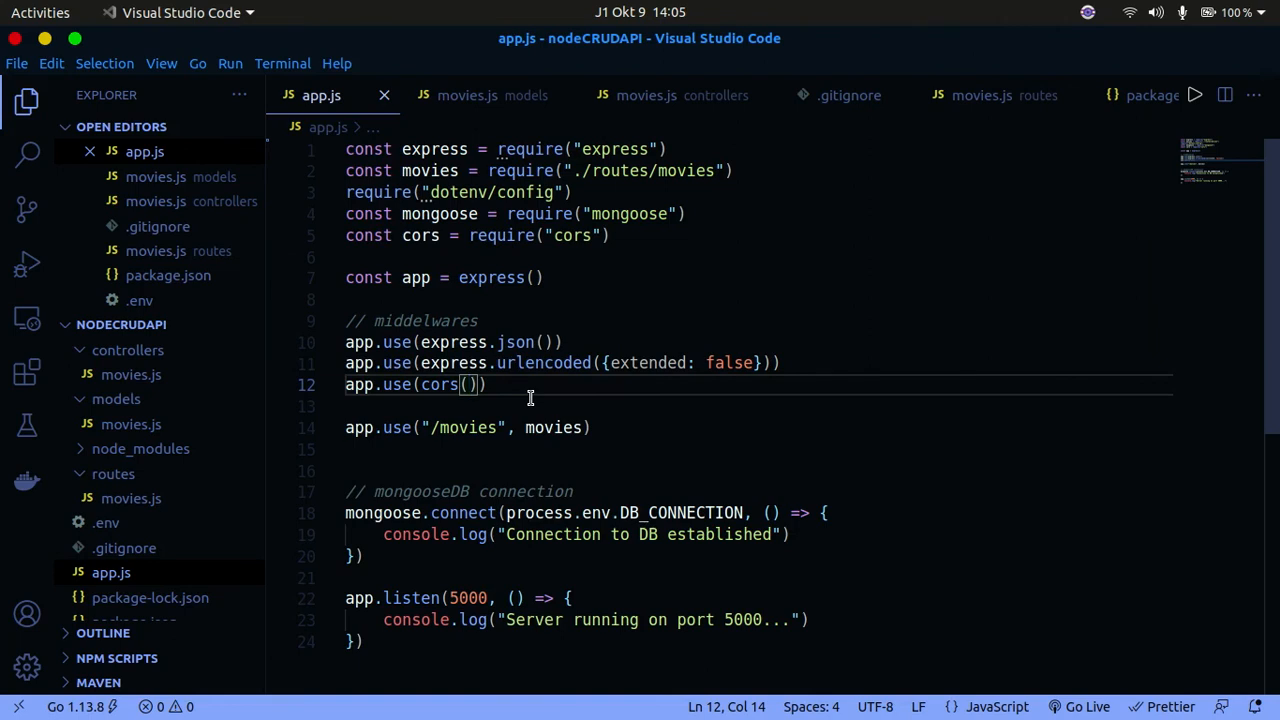
mouse_move(676, 364)
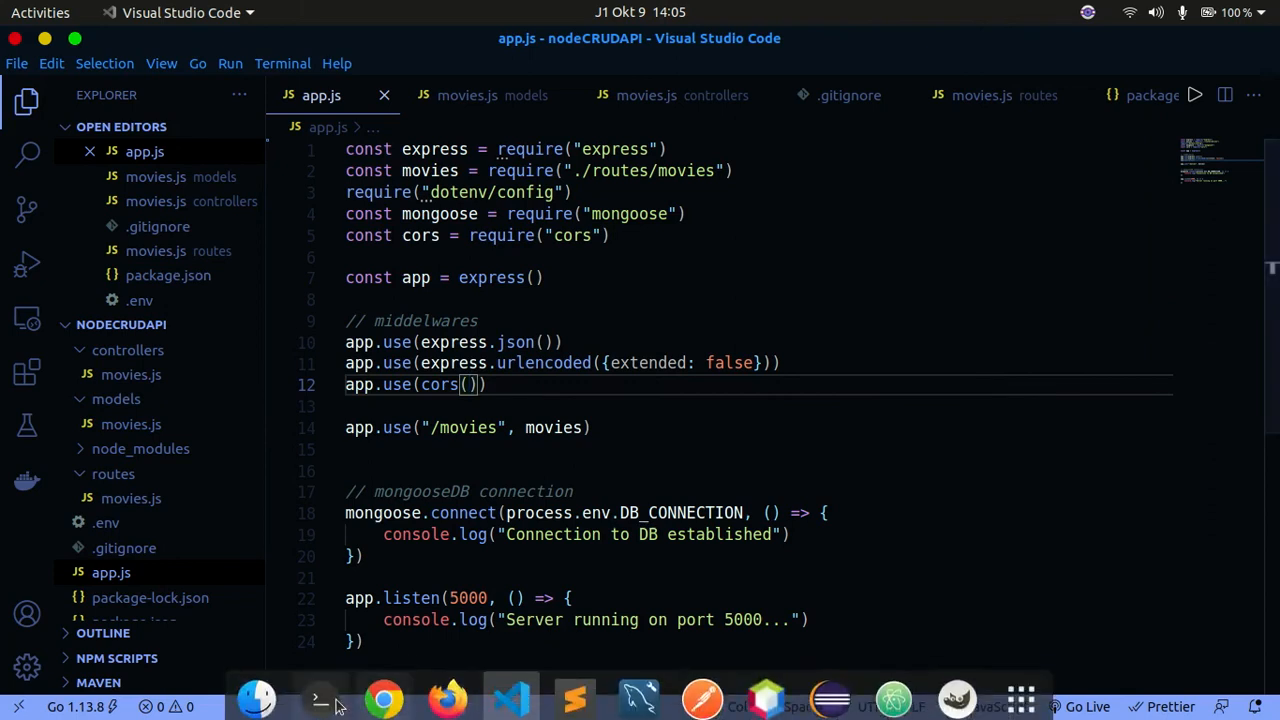
Run npm run dev so the server starts on port 5000 and connects to the database
click(318, 696)
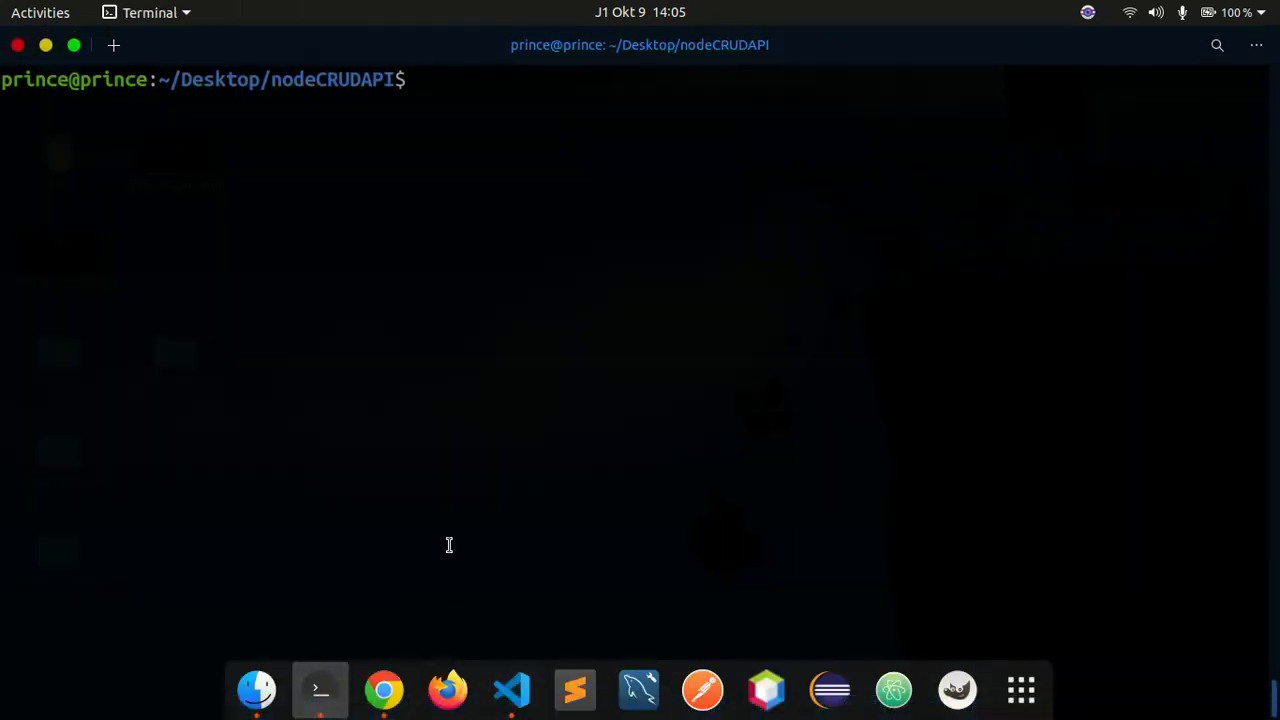
text(npm r)
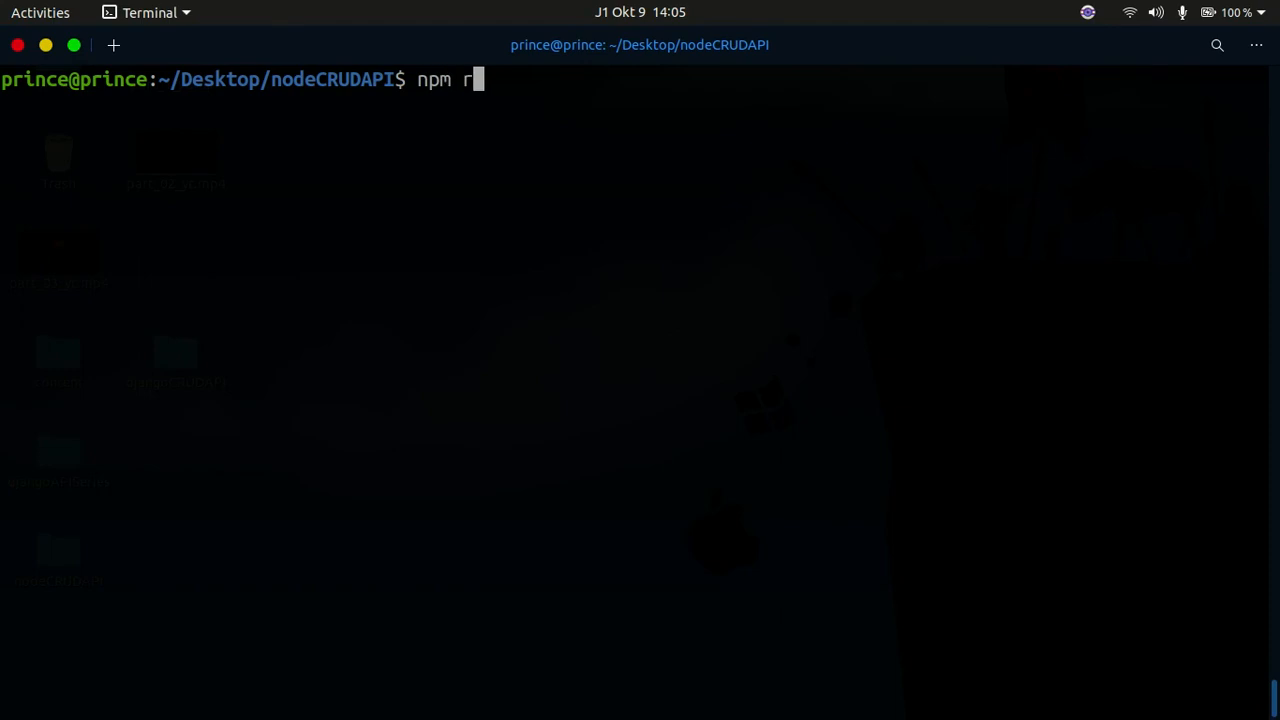
text(un dev)
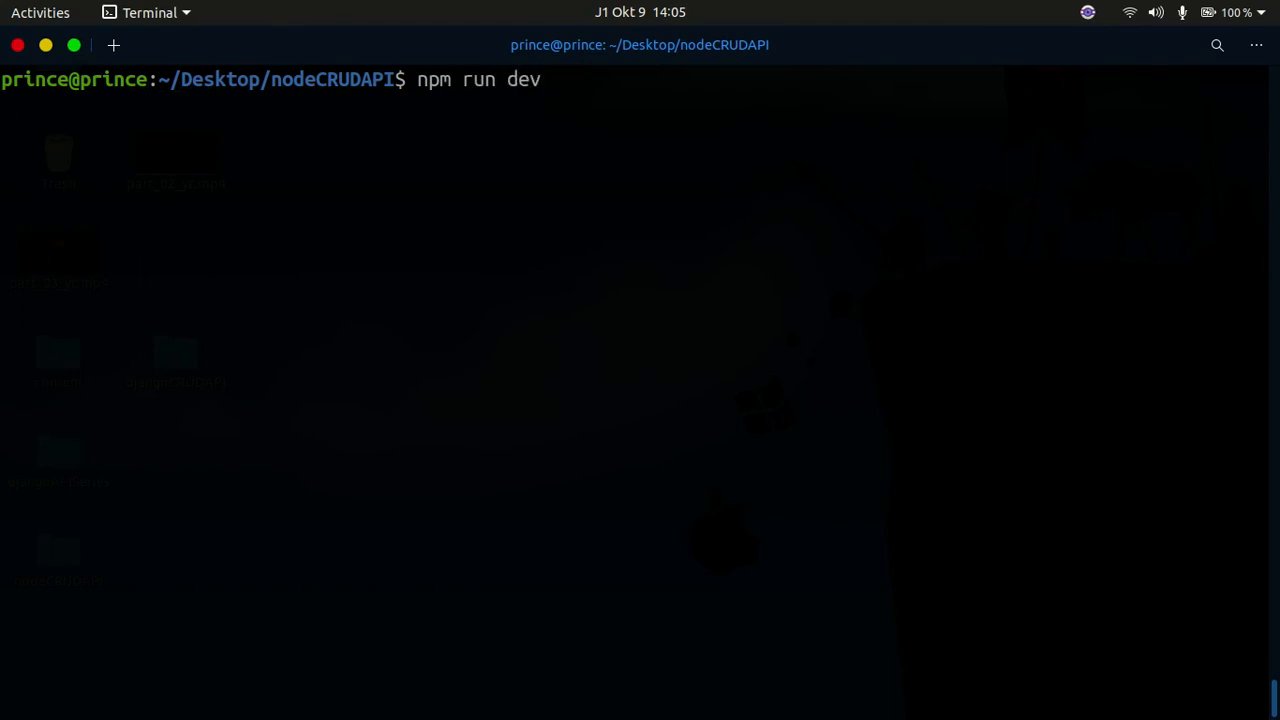
key(Return)
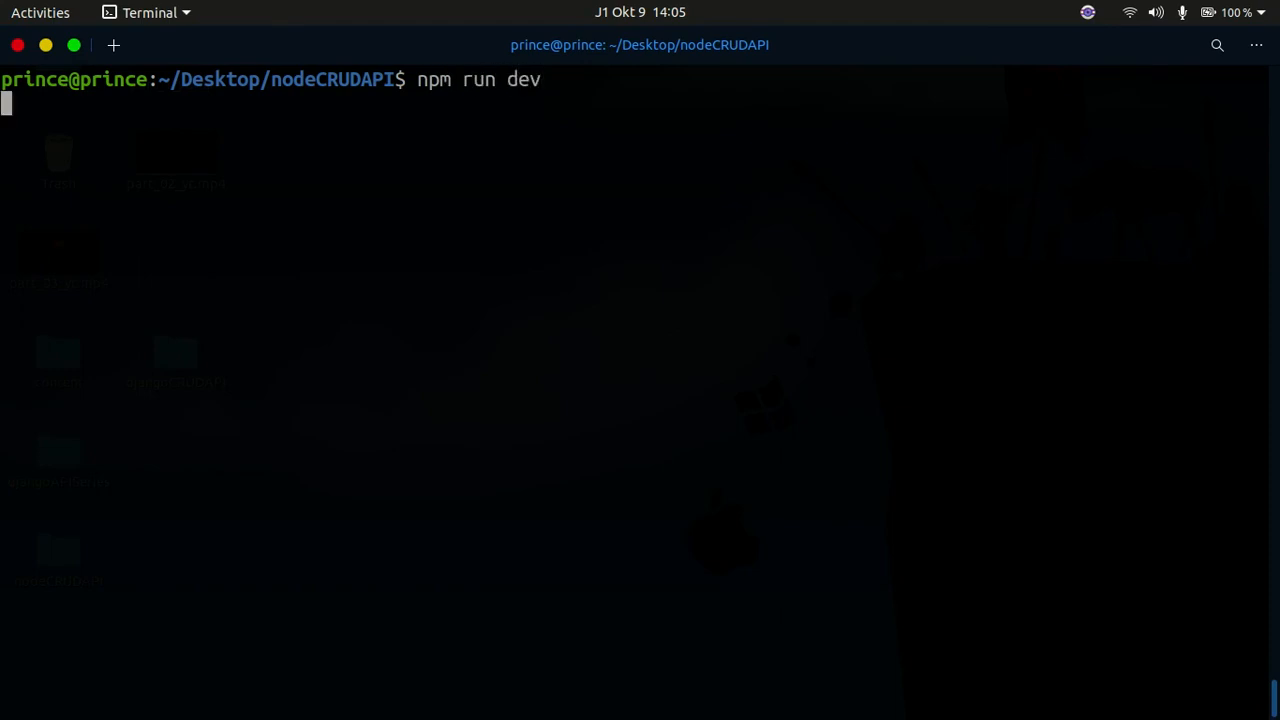
key(Return)
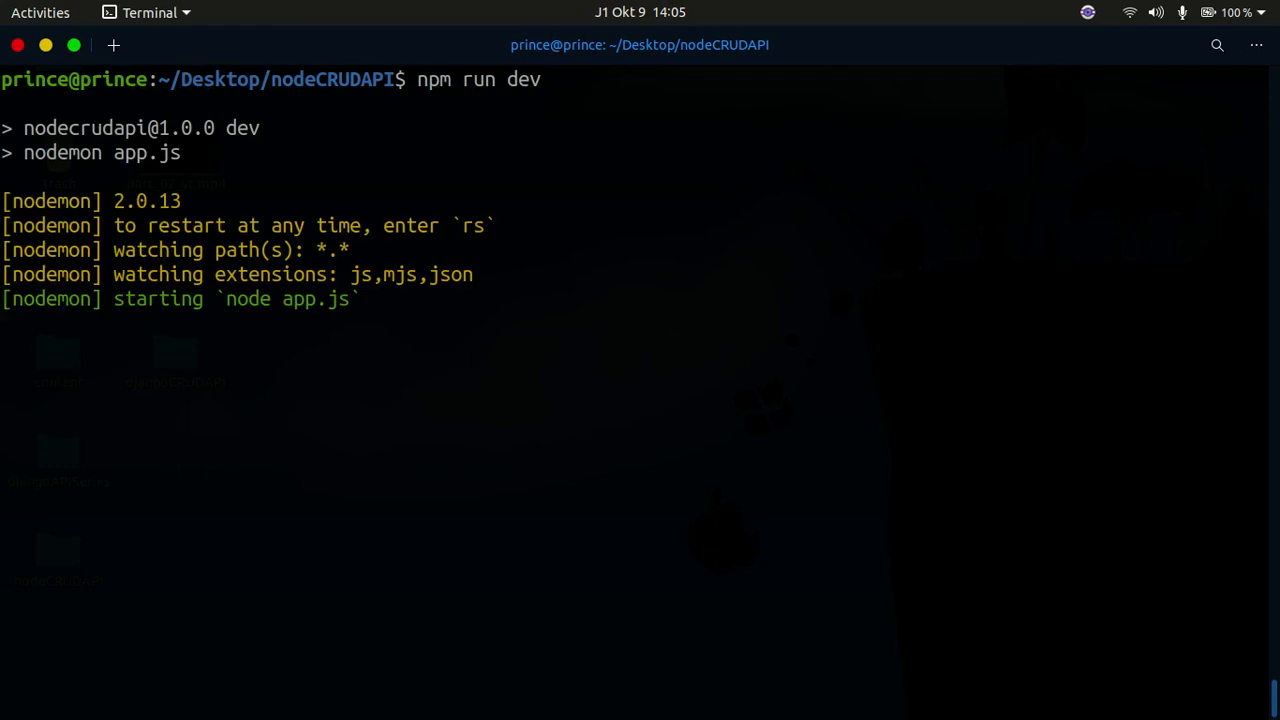
mouse_move(116, 344)
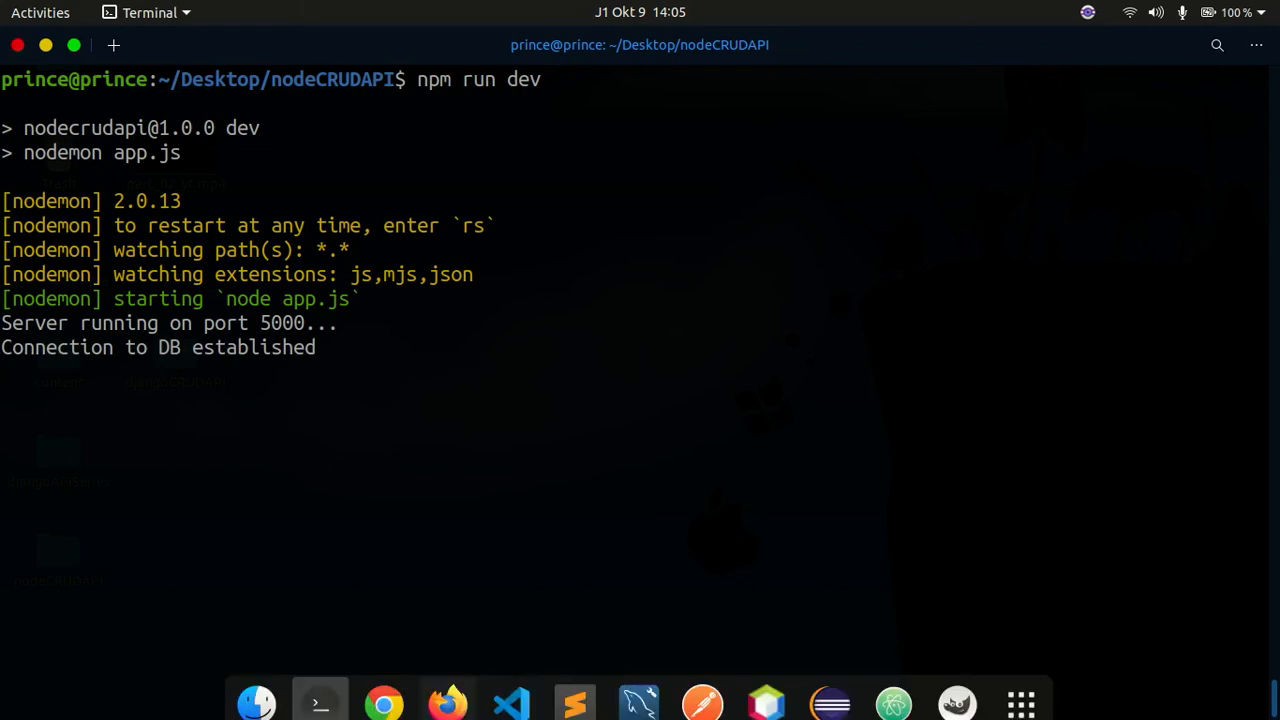
click(512, 688)
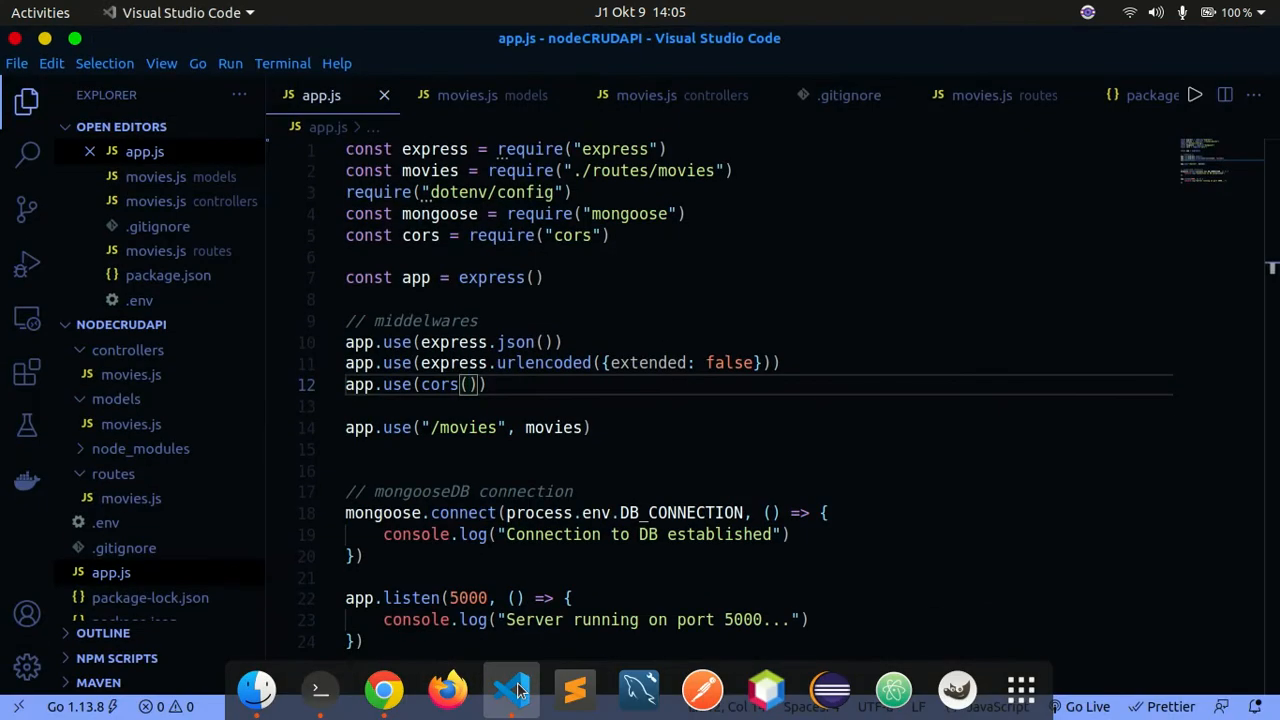
Reload localhost:5000/movies in Chrome to get the movie record JSON response
click(384, 688)
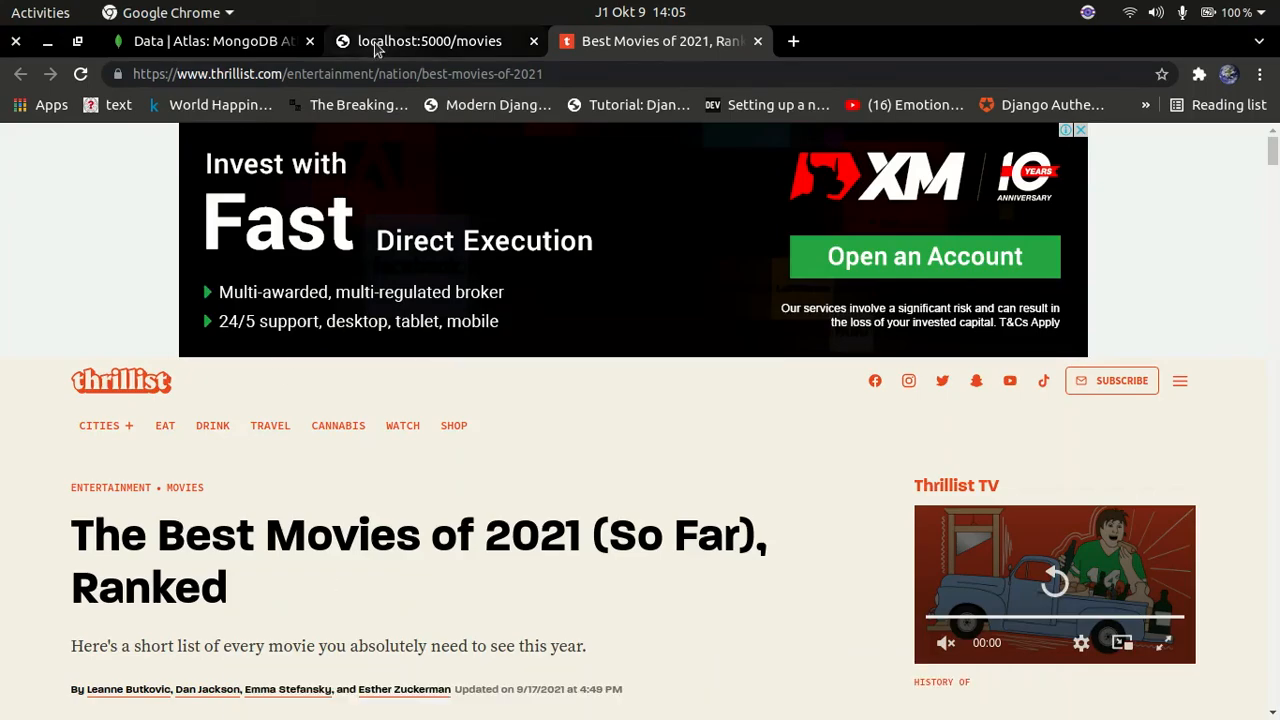
click(428, 40)
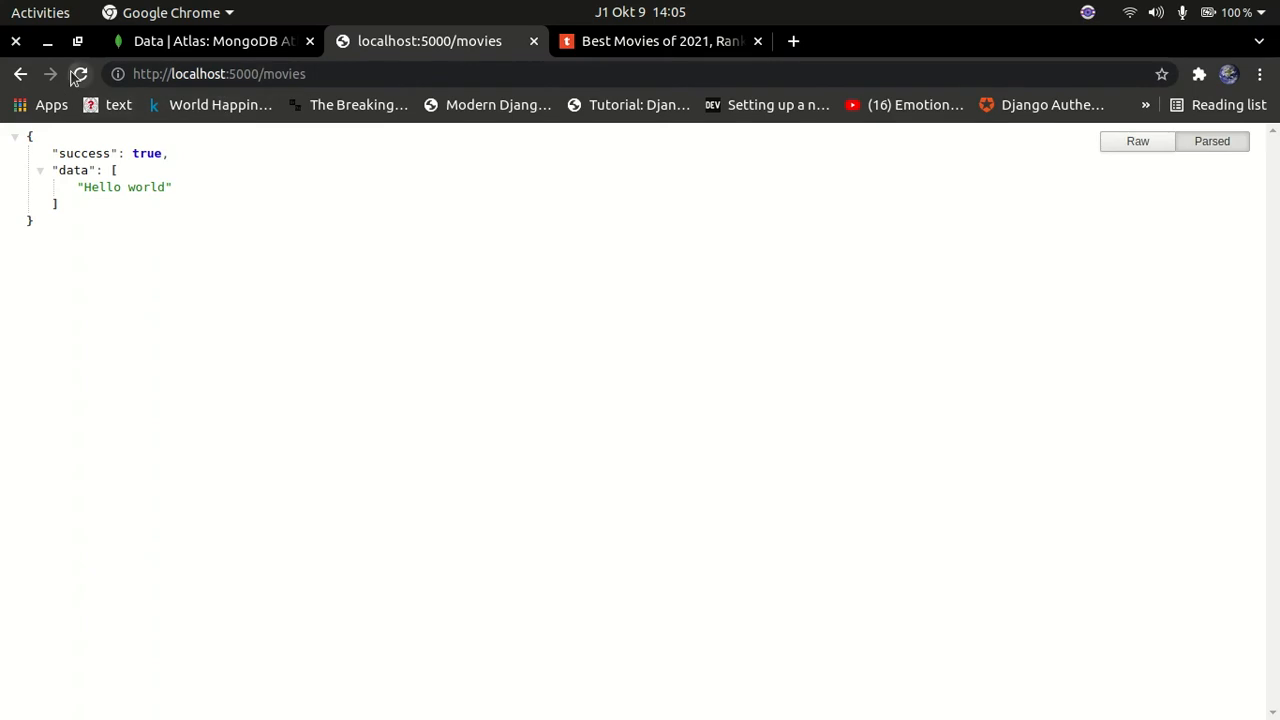
click(80, 74)
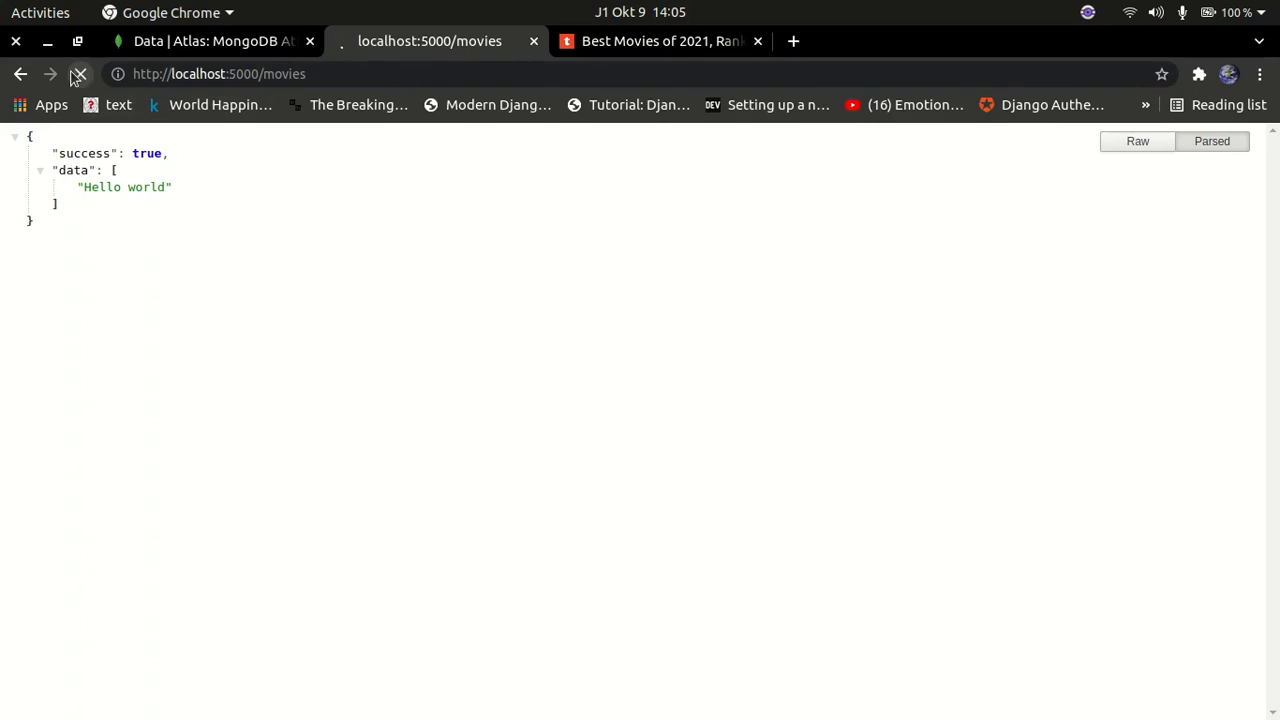
click(80, 72)
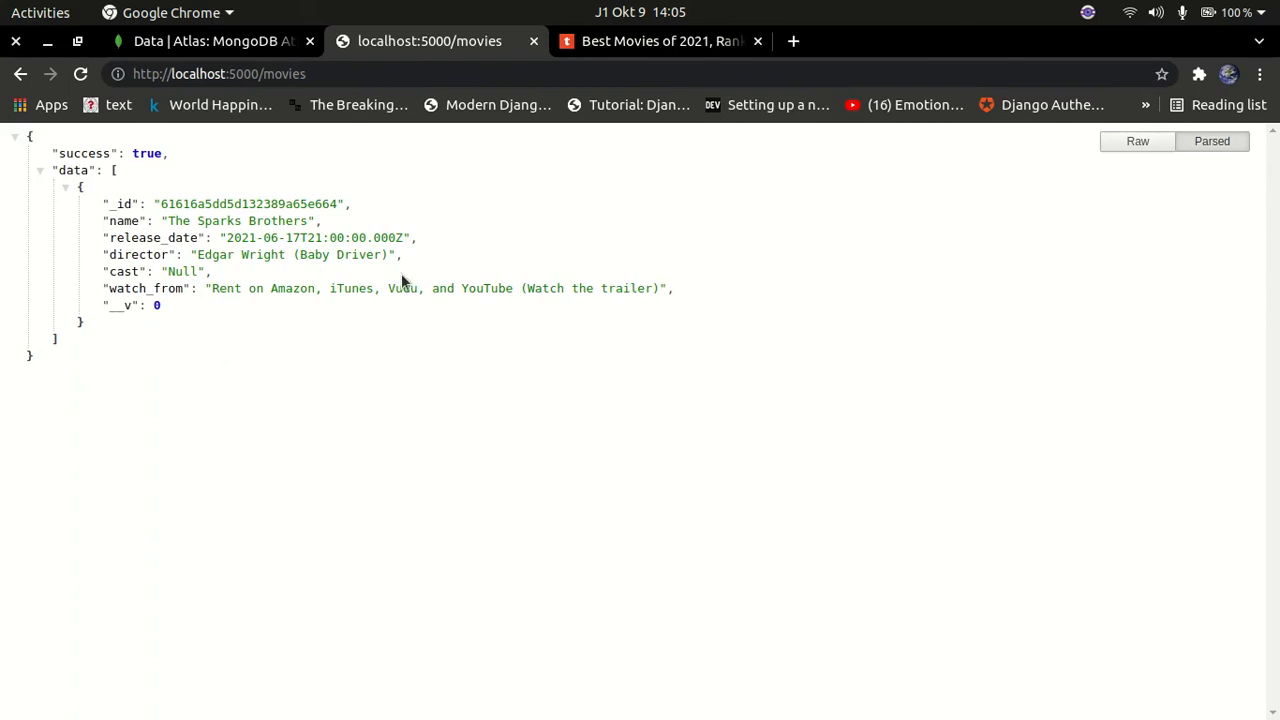
mouse_move(468, 288)
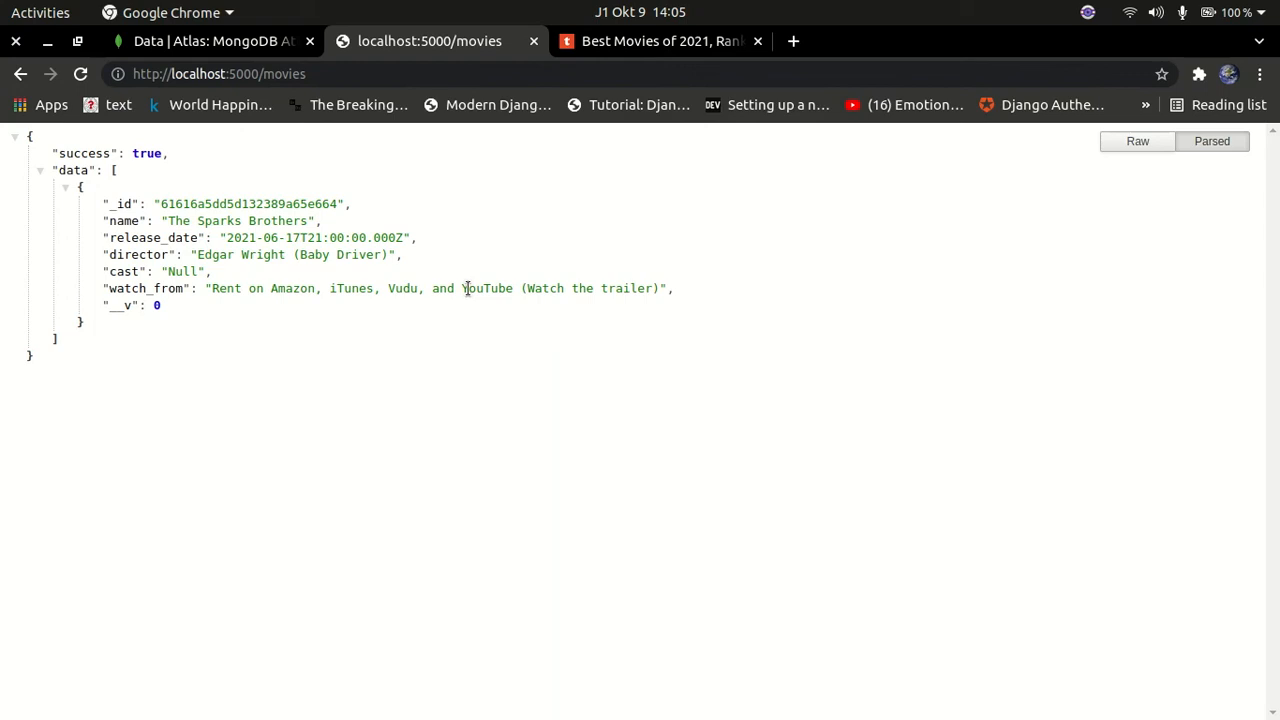
mouse_move(536, 276)
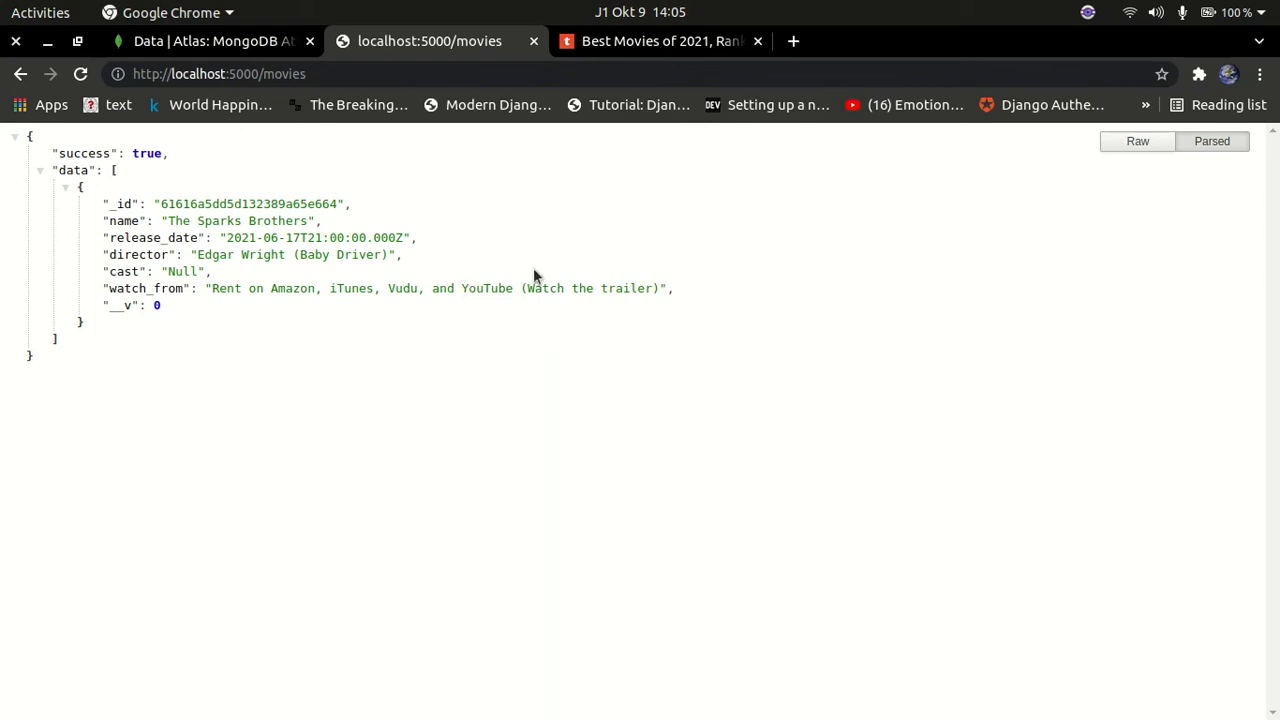
mouse_move(598, 258)
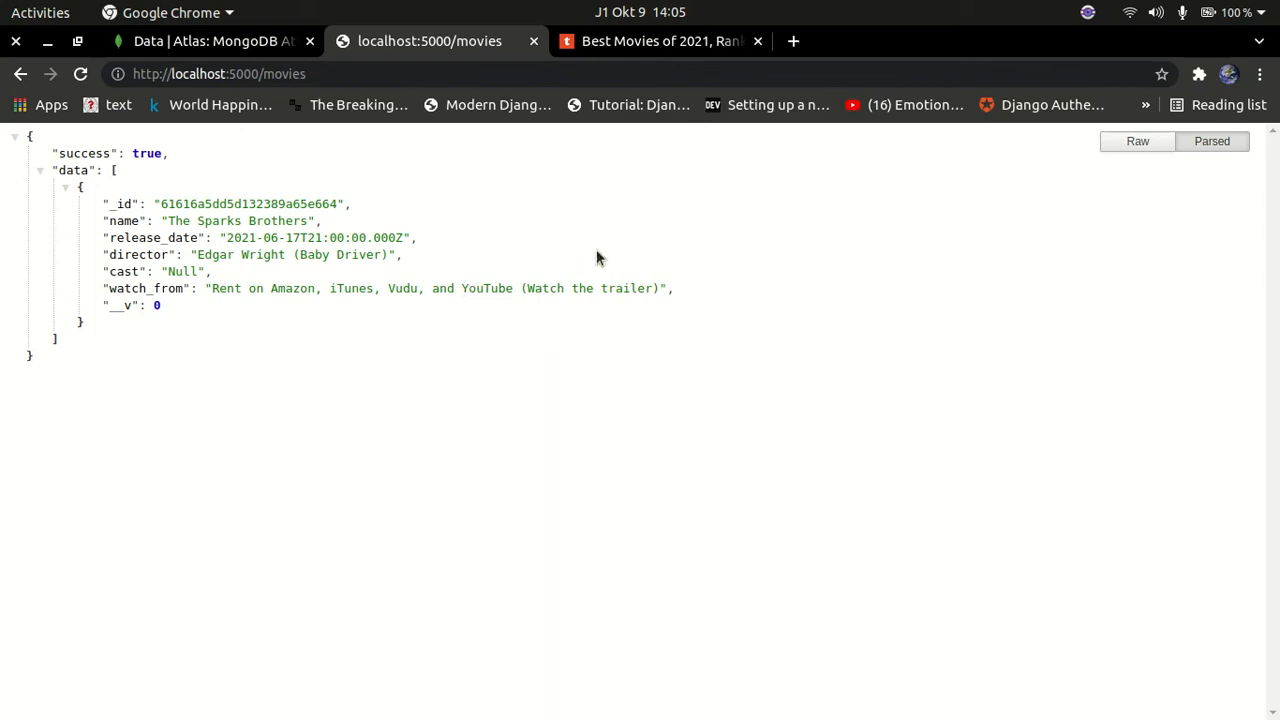